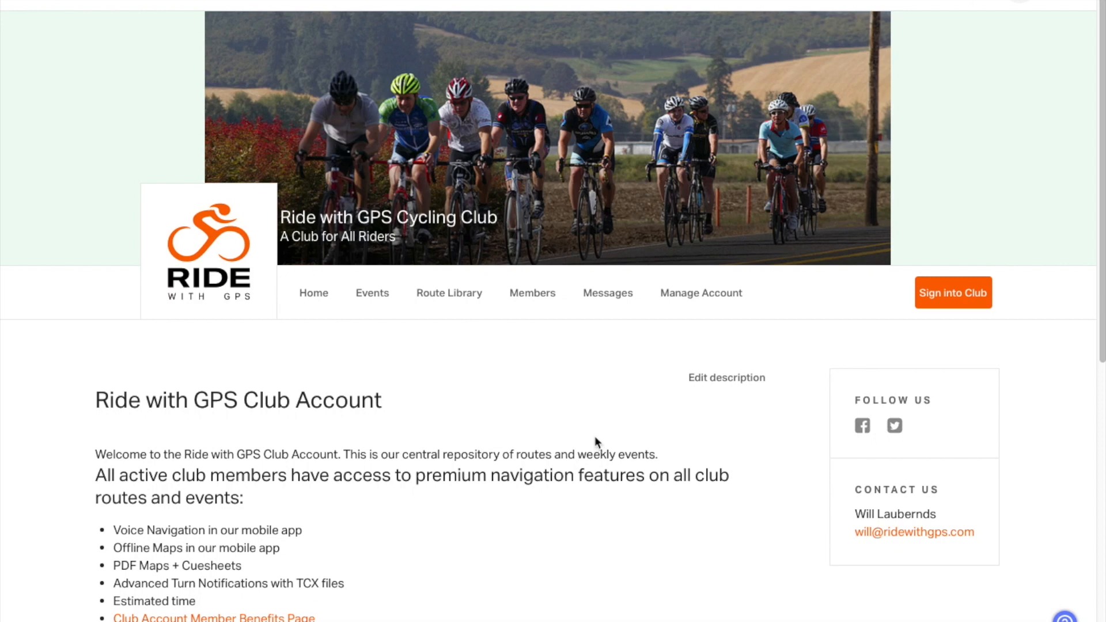
{"action": "mouse_move", "coordinate": [523, 296]}
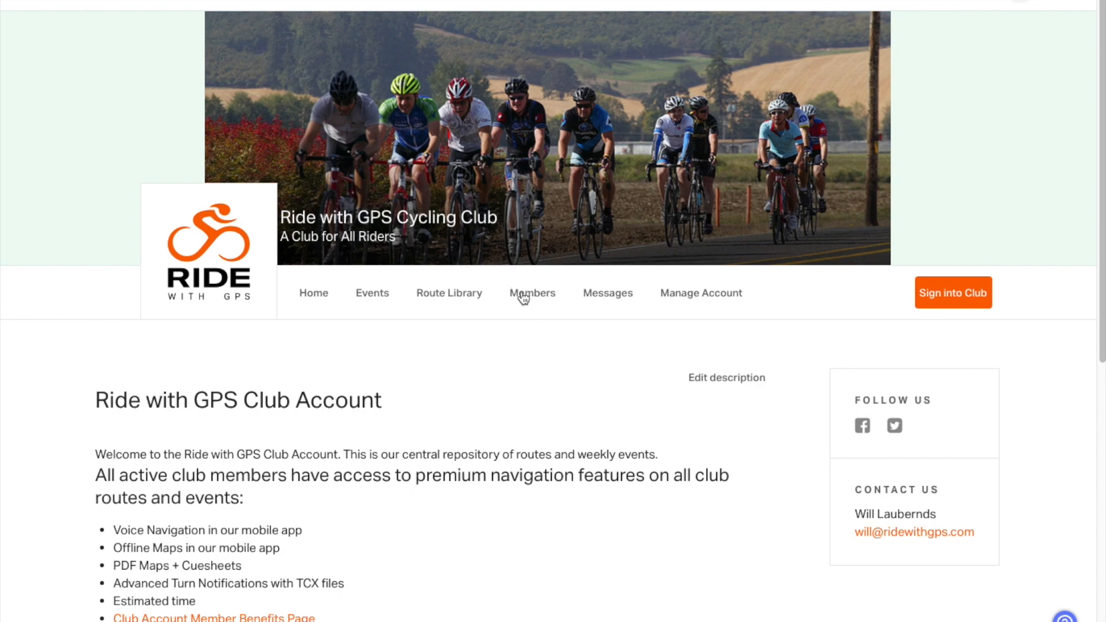
Tick the Route manager checkbox for one member in the Members list, then go to the Route Library
{"action": "left_click", "coordinate": [532, 293]}
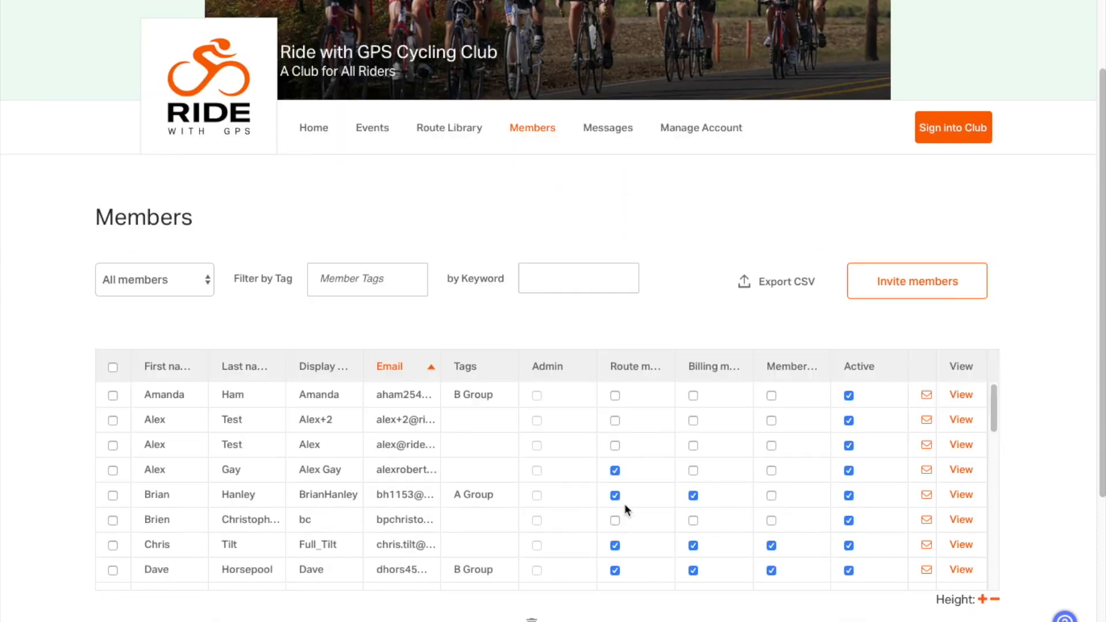
{"action": "scroll", "scroll_direction": "down", "scroll_amount": 3}
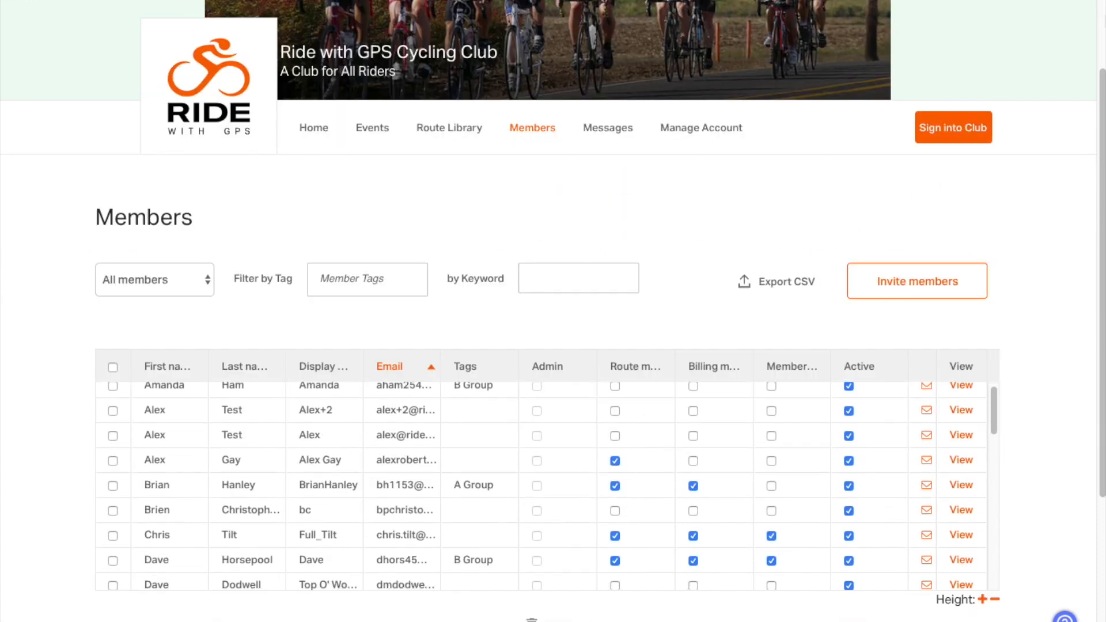
{"action": "scroll", "scroll_direction": "down", "scroll_amount": 3}
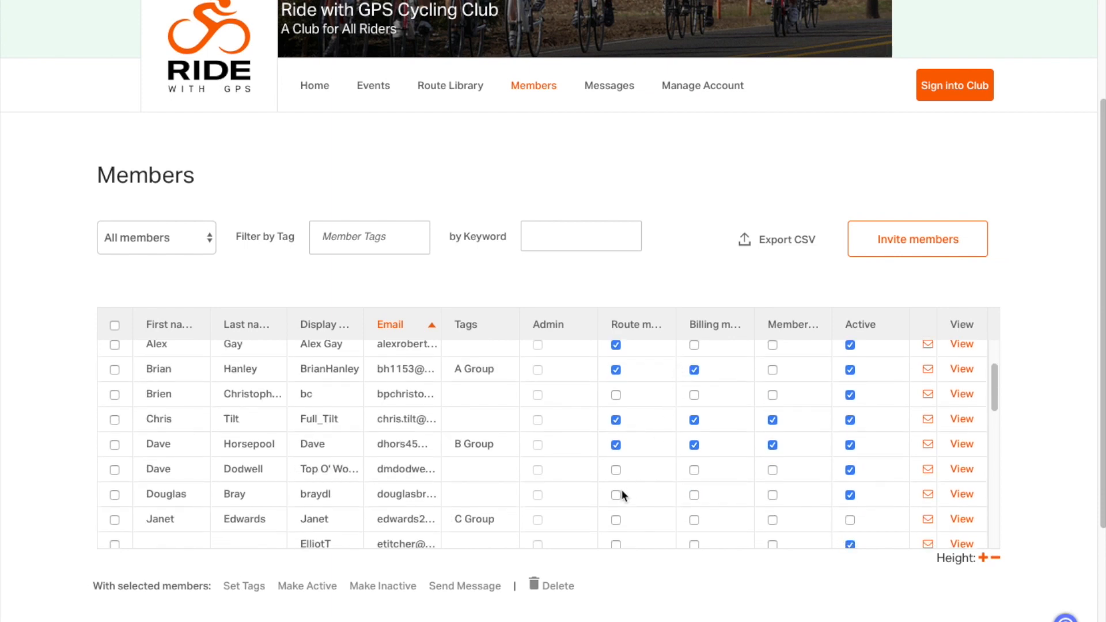
{"action": "left_click", "coordinate": [615, 494]}
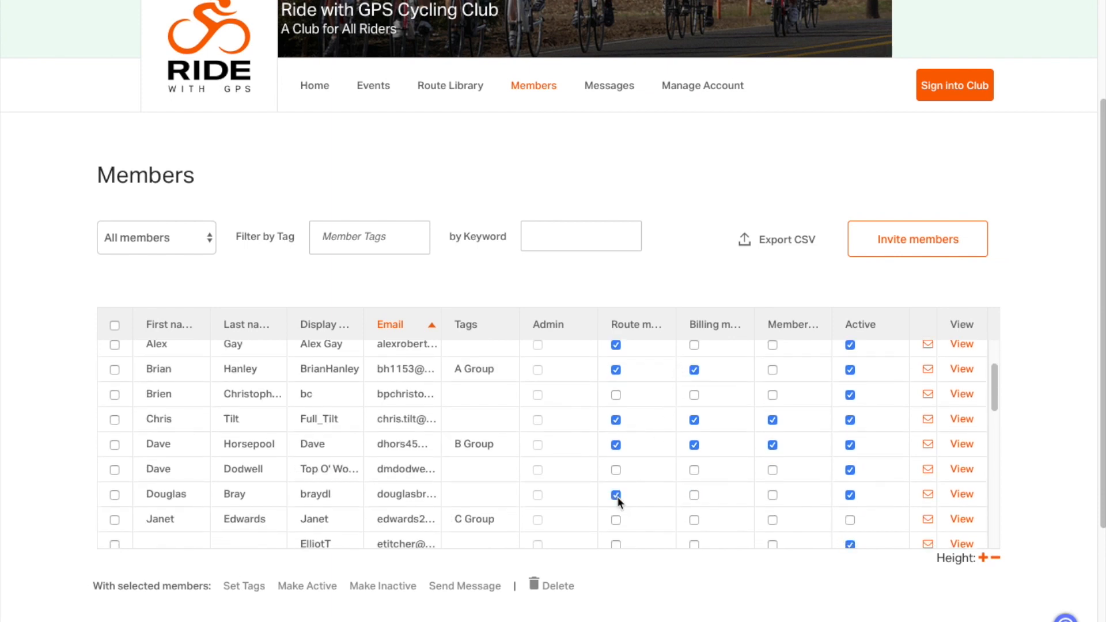
{"action": "scroll", "scroll_direction": "down", "scroll_amount": 3}
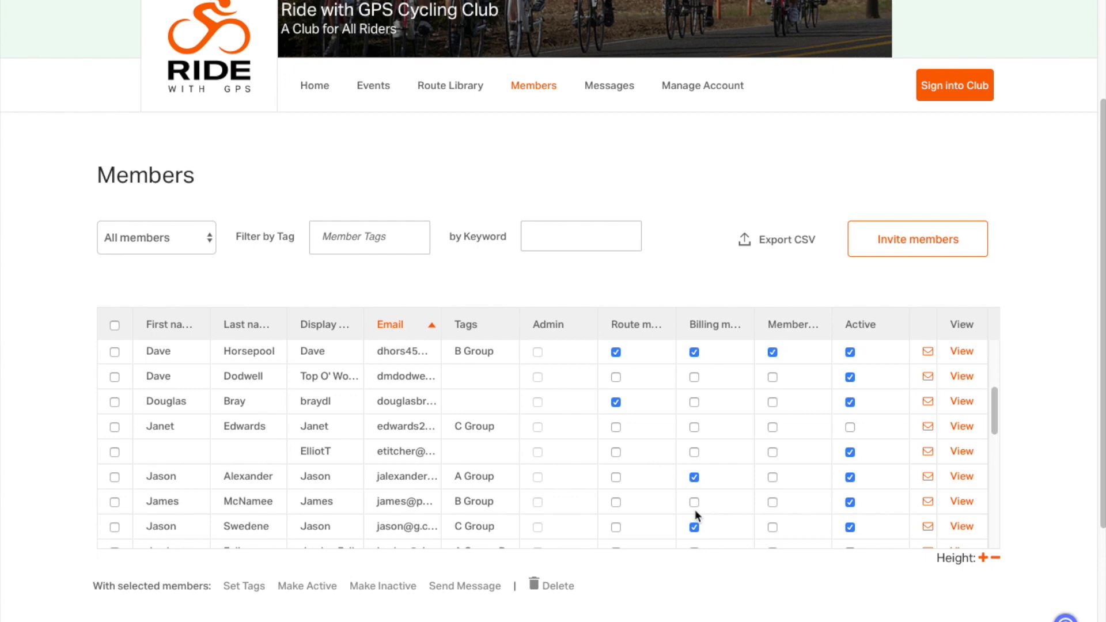
{"action": "left_click", "coordinate": [450, 85]}
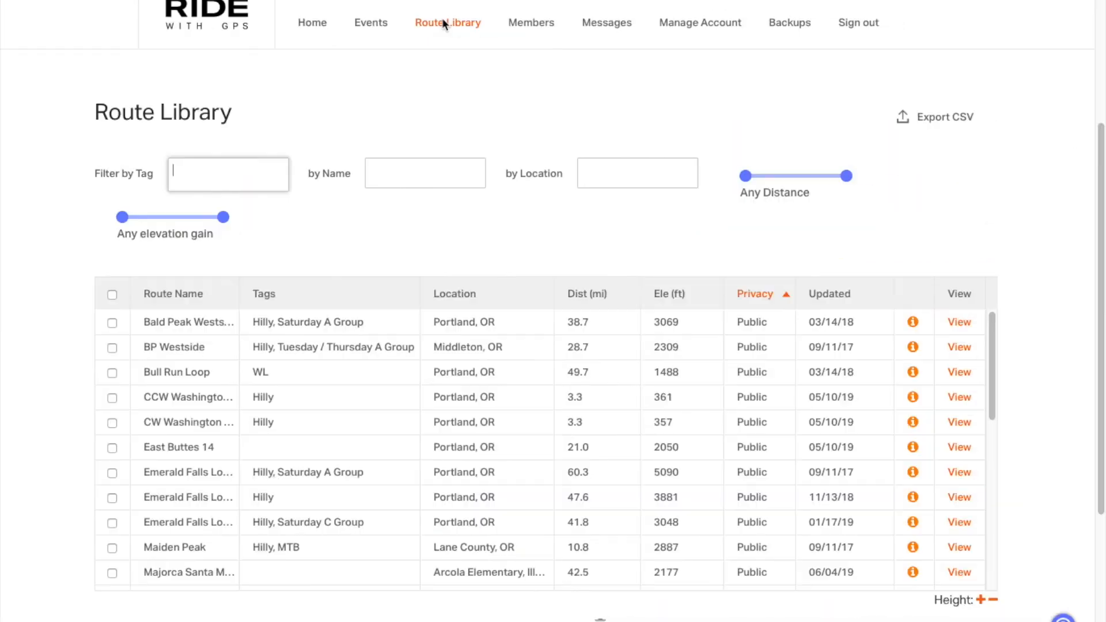
{"action": "mouse_move", "coordinate": [205, 178]}
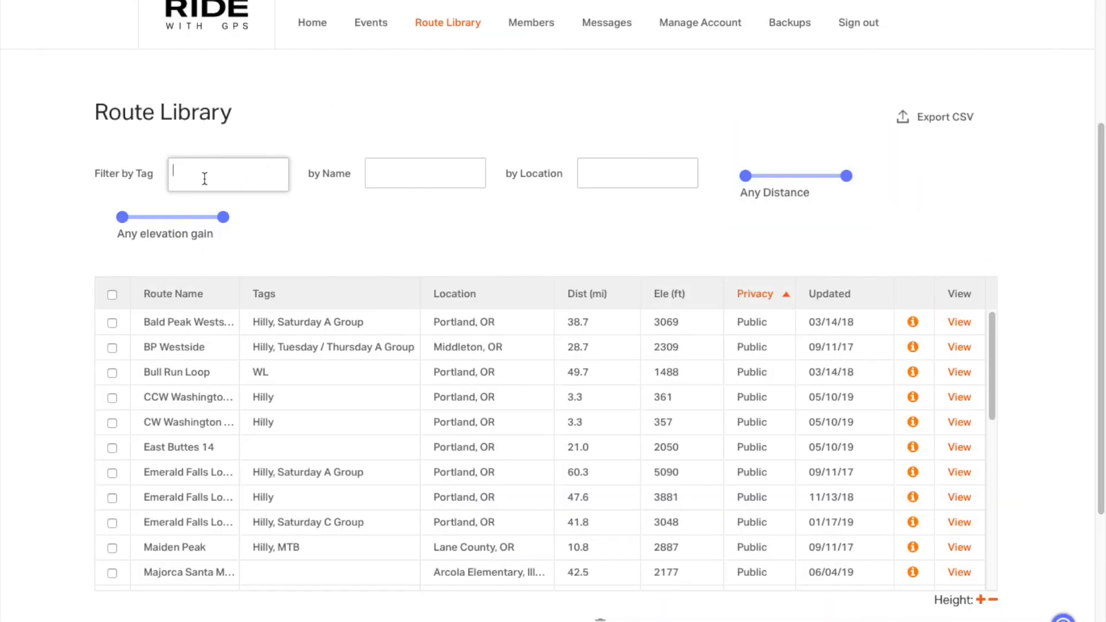
Filter routes by tags Hilly and Saturday A Group, sort Privacy so Managers-only routes come first
{"action": "type", "text": "Hilly"}
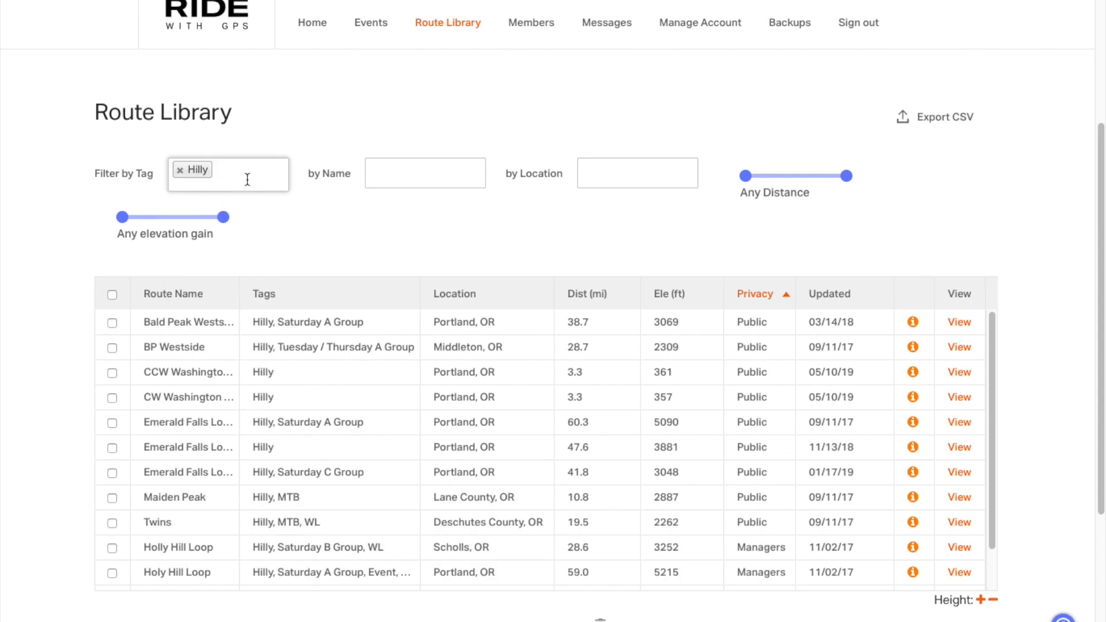
{"action": "type", "text": "Saturday A Group"}
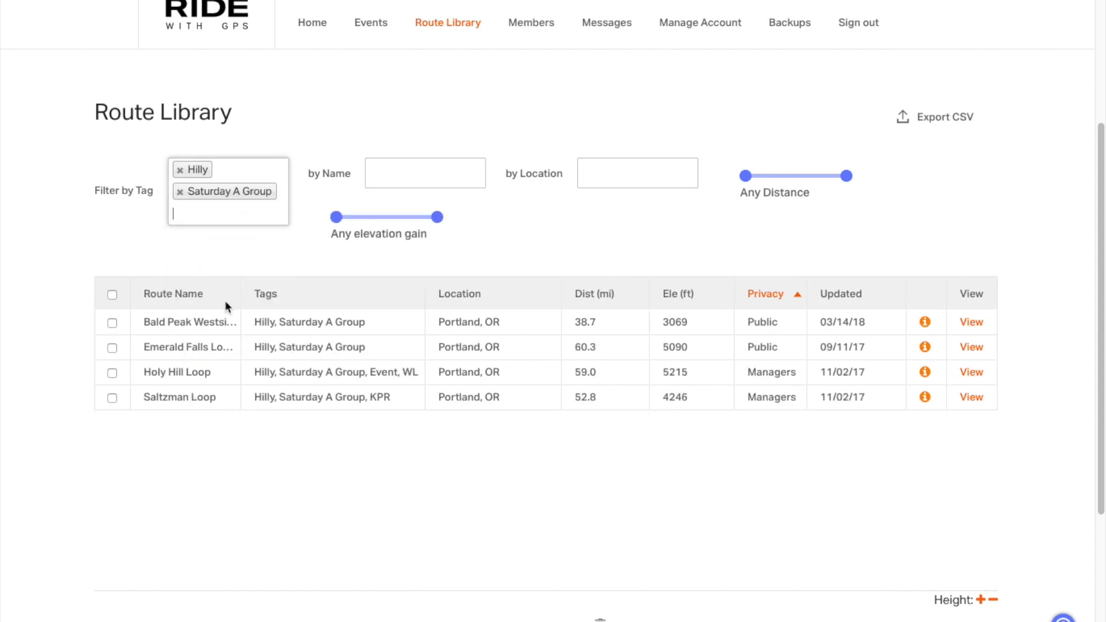
{"action": "left_click", "coordinate": [764, 293]}
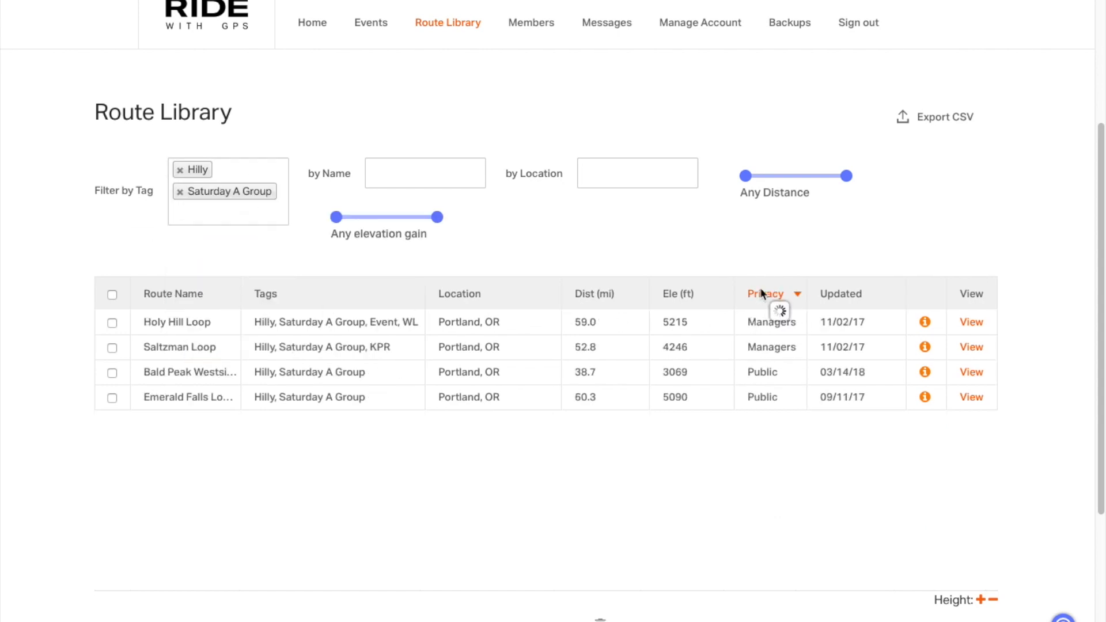
{"action": "left_click", "coordinate": [370, 21]}
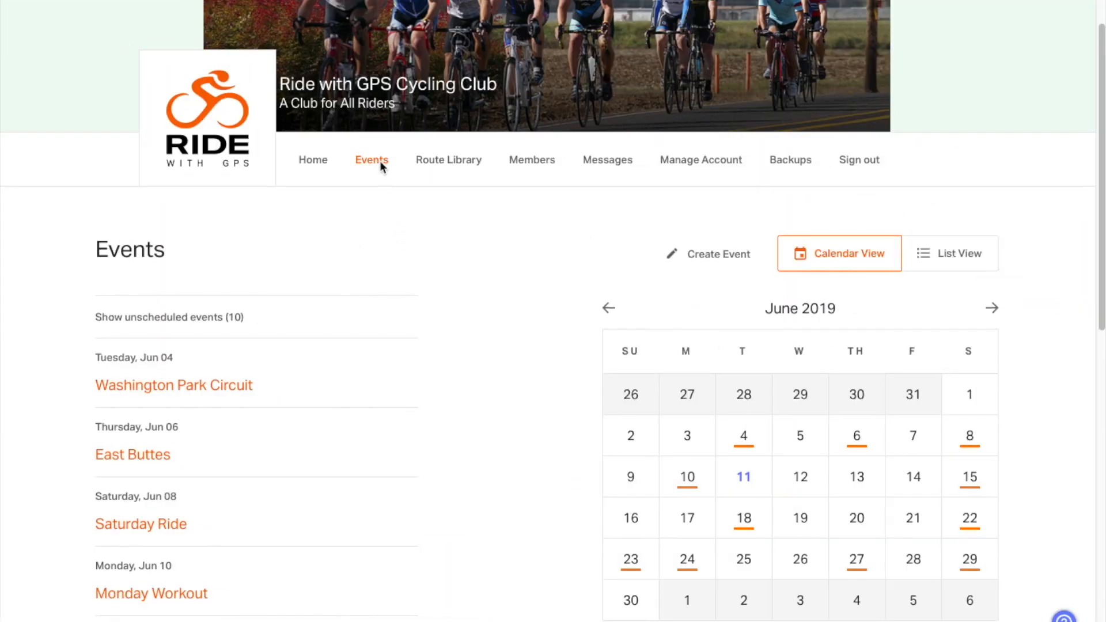
Browse the Events calendar, start Create Embed for upcoming rides and preview it in List style
{"action": "scroll", "scroll_direction": "down", "scroll_amount": 3}
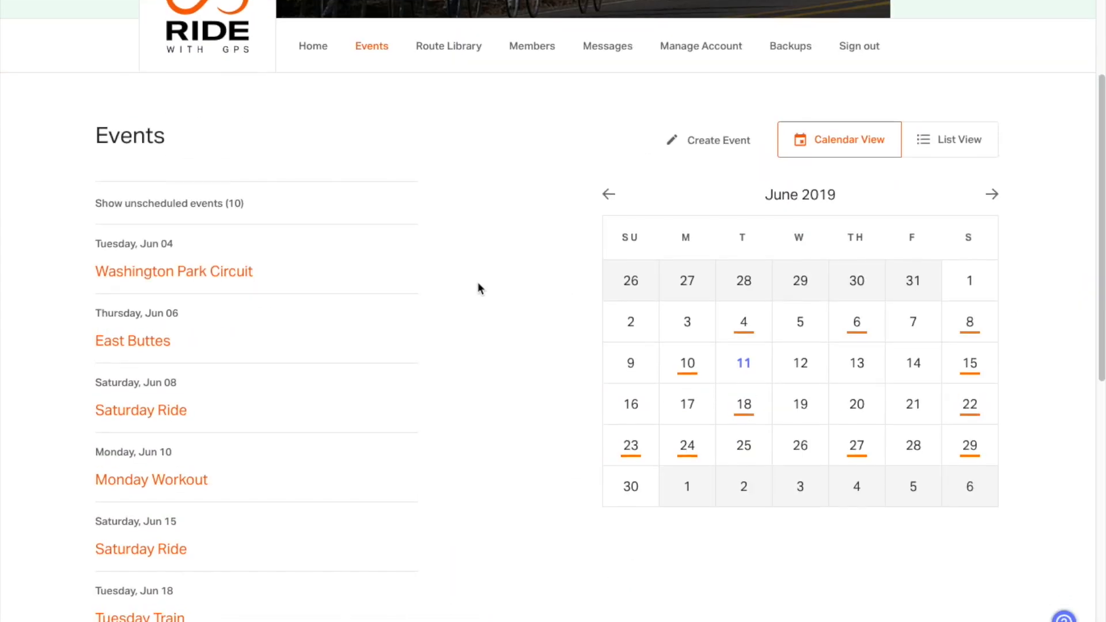
{"action": "scroll", "scroll_direction": "down", "scroll_amount": 3}
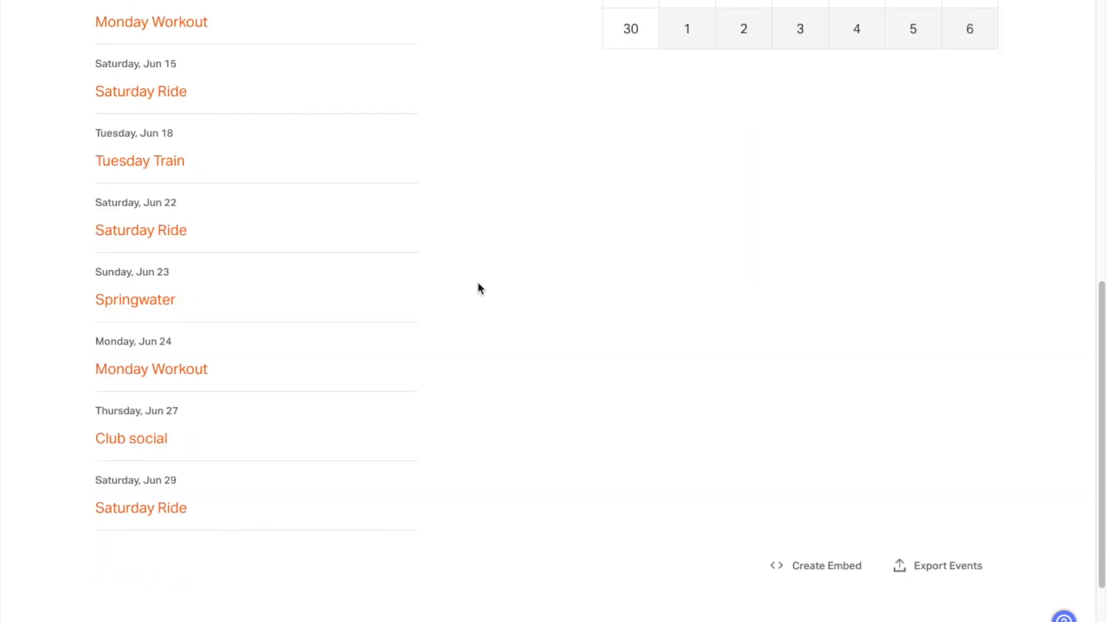
{"action": "scroll", "scroll_direction": "up", "scroll_amount": 3}
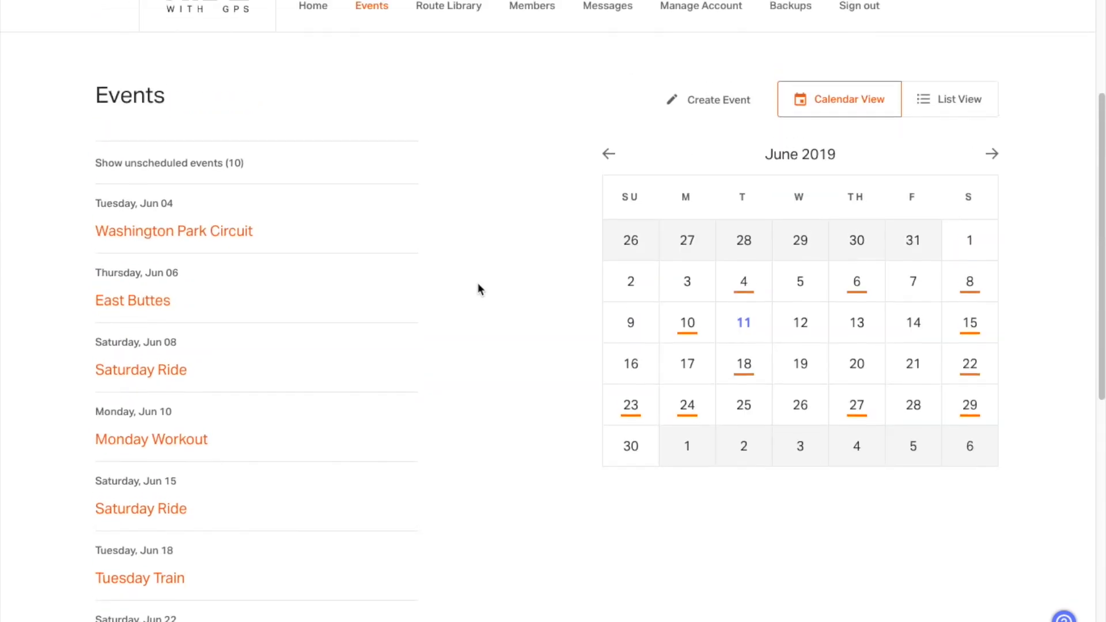
{"action": "scroll", "scroll_direction": "up", "scroll_amount": 3}
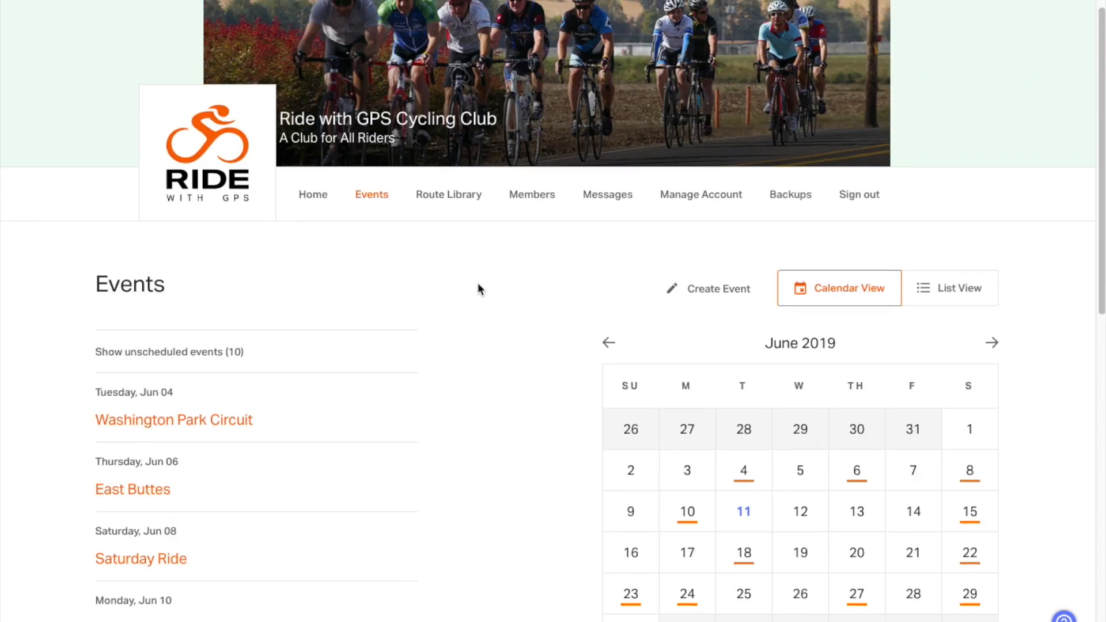
{"action": "scroll", "scroll_direction": "down", "scroll_amount": 3}
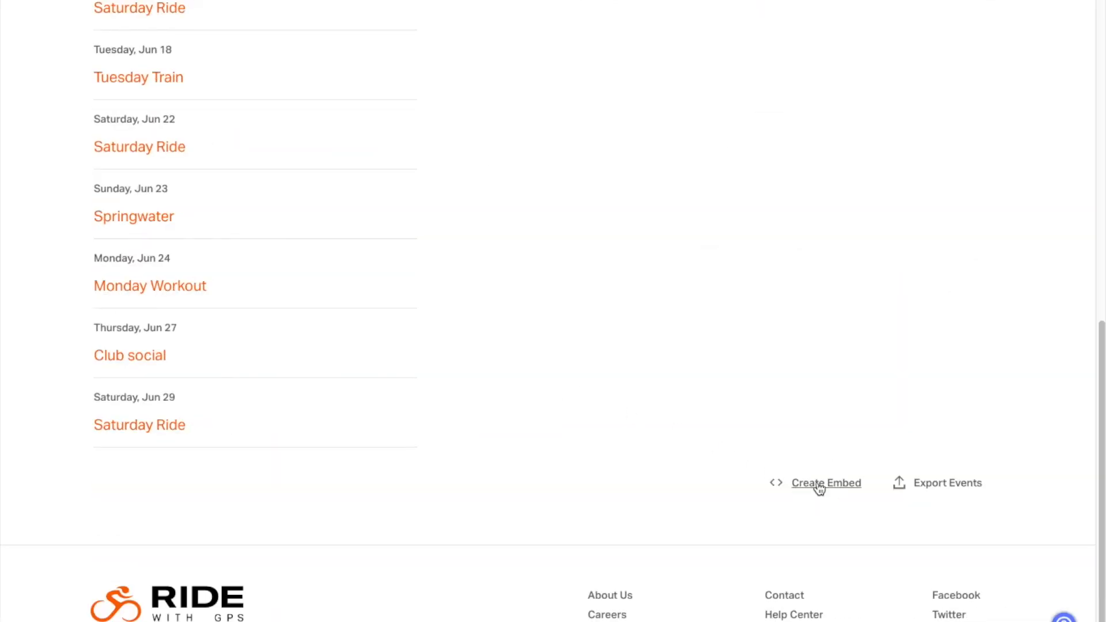
{"action": "left_click", "coordinate": [824, 483]}
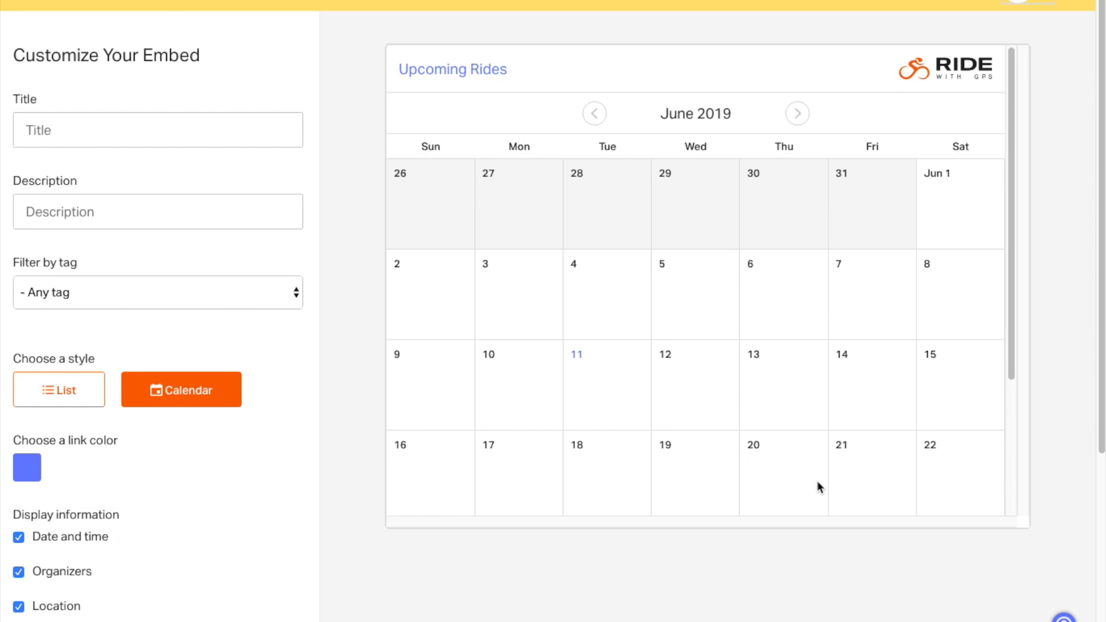
{"action": "left_click", "coordinate": [59, 390]}
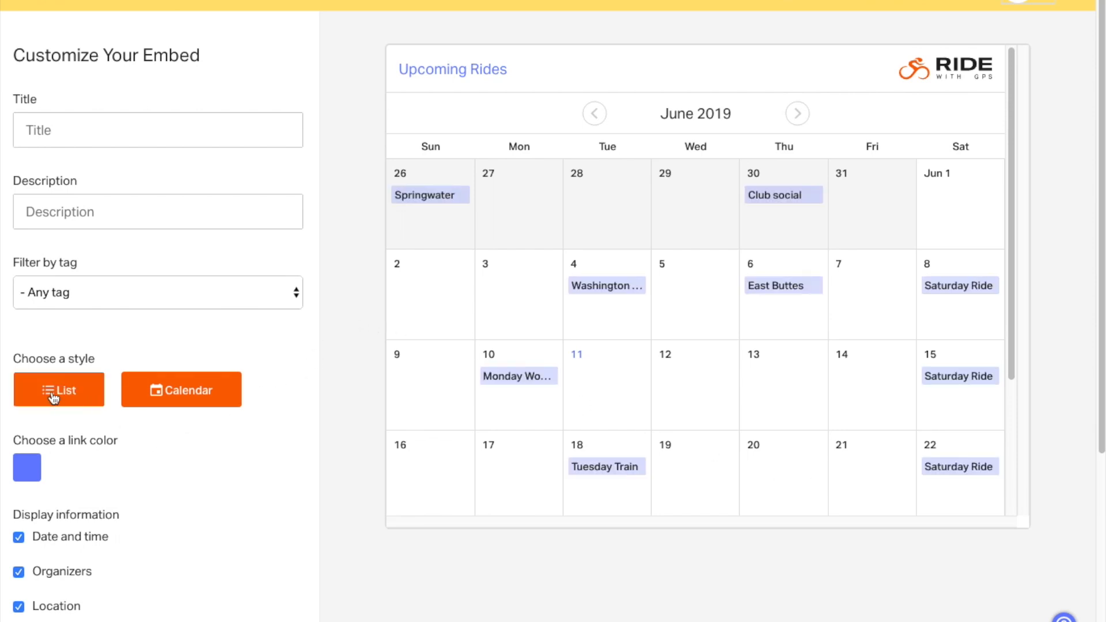